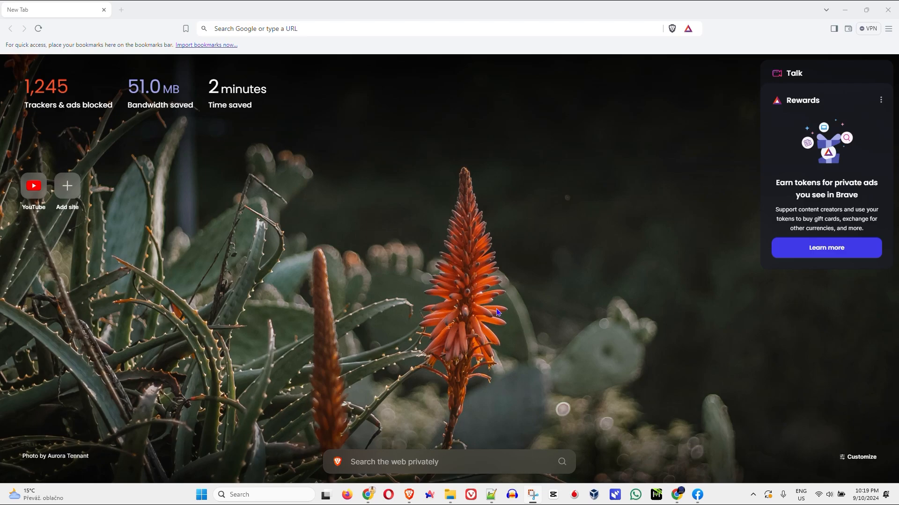
mouse_move(427, 259)
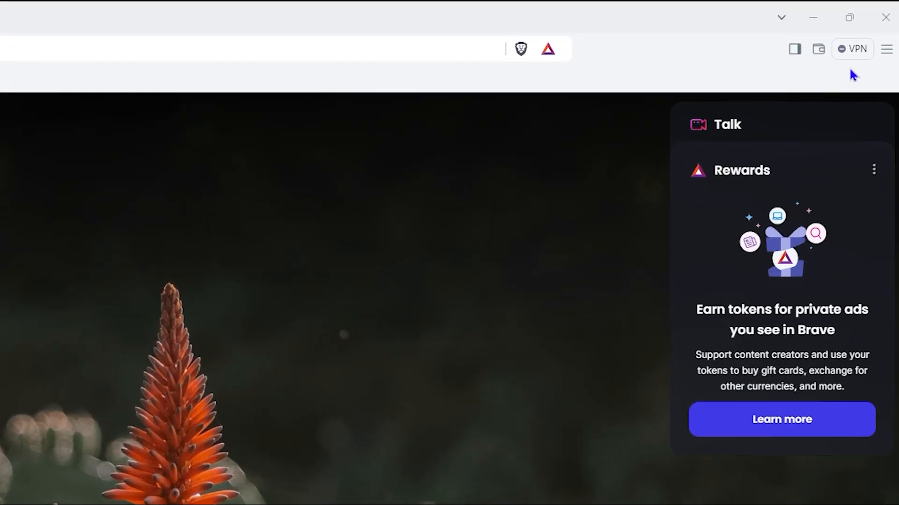
Reach Brave's Settings page via the main menu
left_click(886, 49)
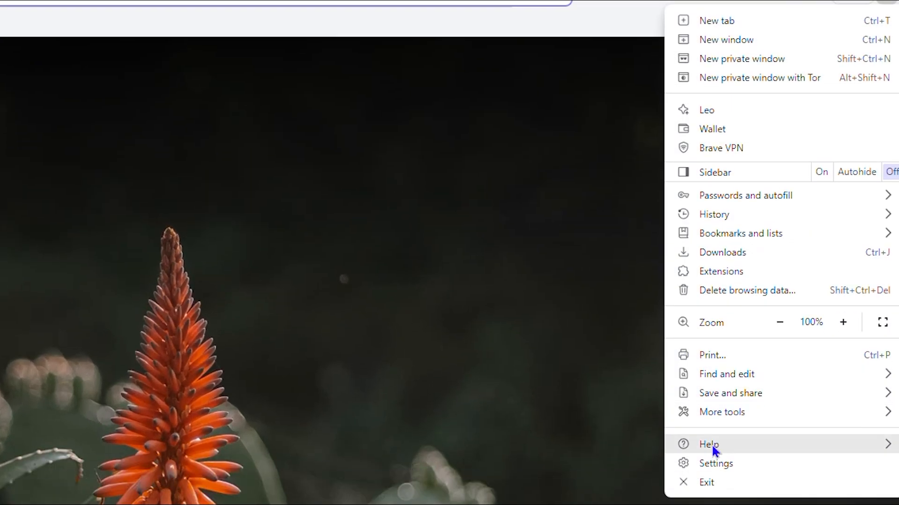
left_click(715, 463)
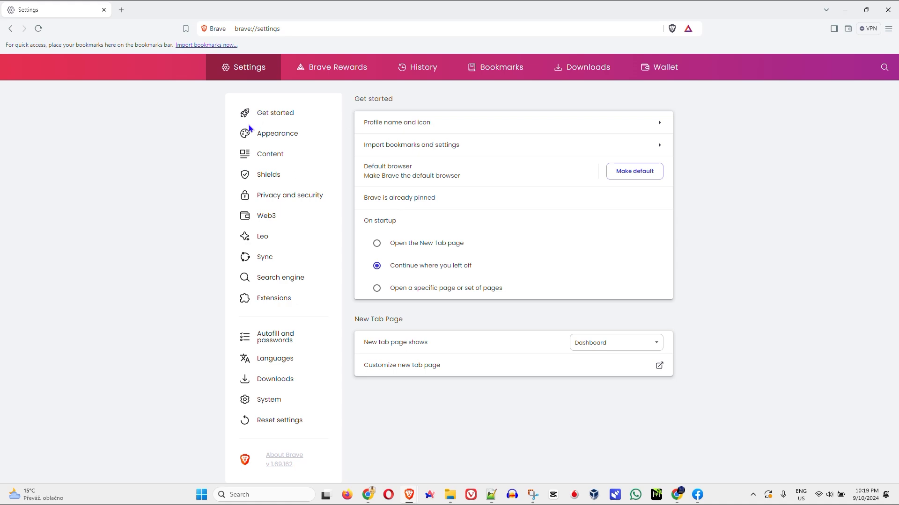
Switch on 'Show Leo AI button' under Appearance > Toolbar
left_click(277, 133)
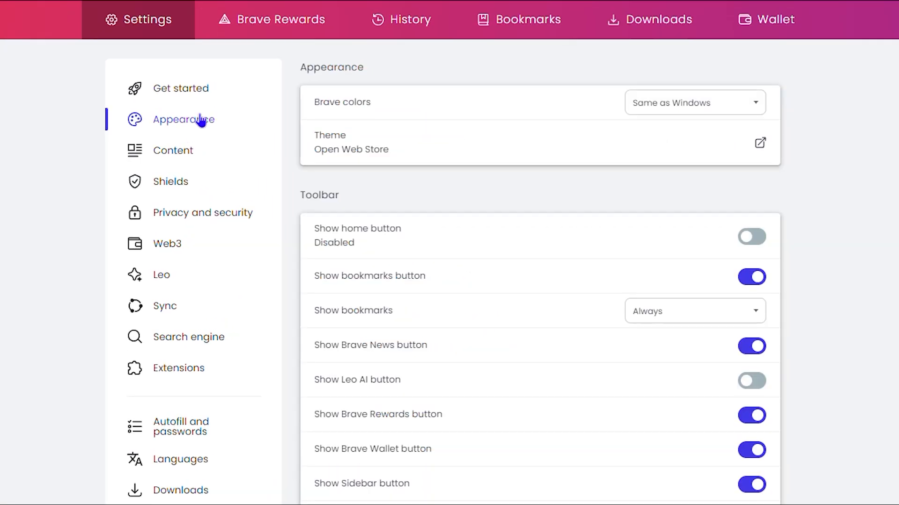
scroll("down", 3)
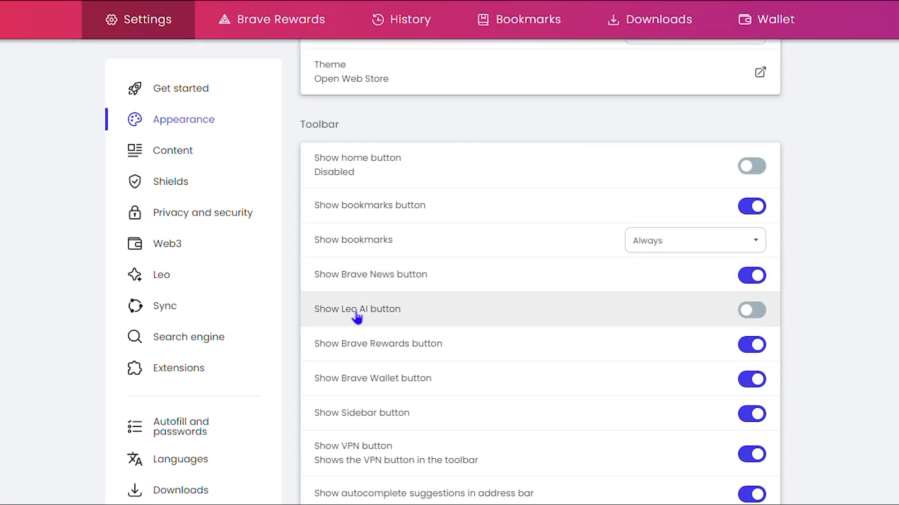
mouse_move(354, 329)
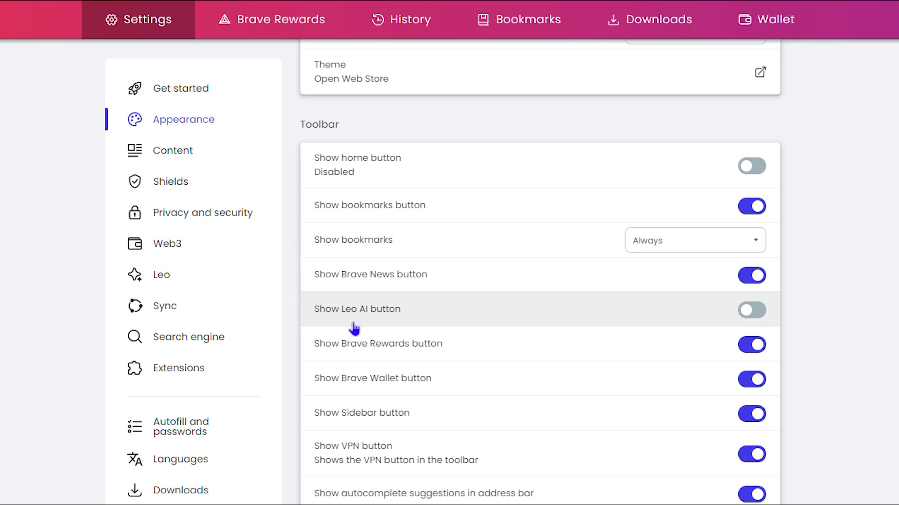
mouse_move(375, 318)
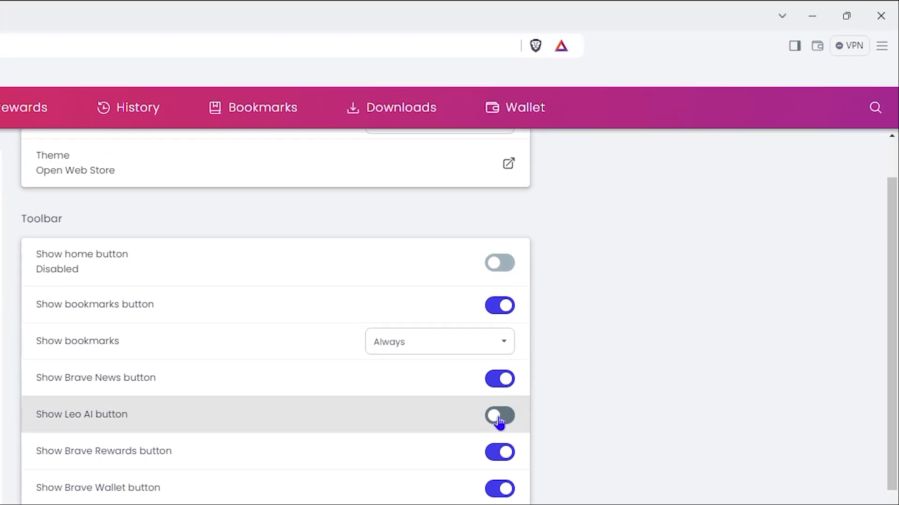
left_click(499, 415)
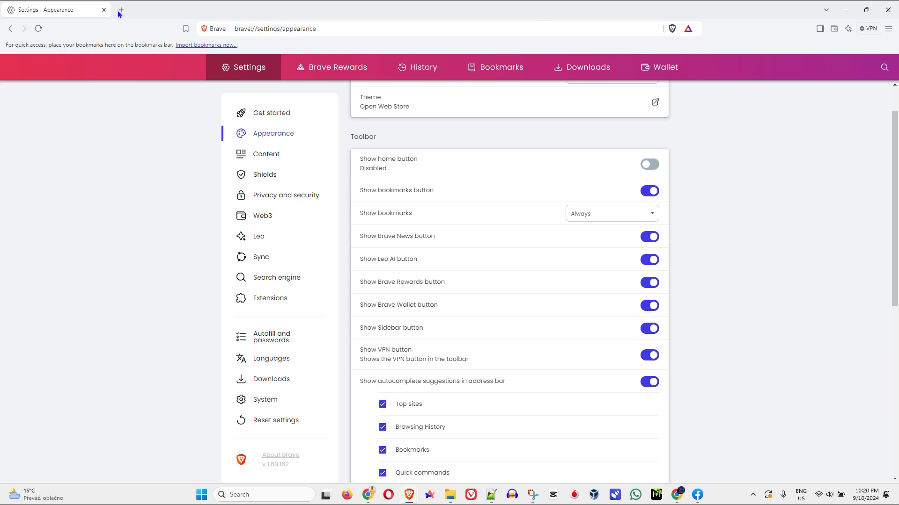
Start a new tab and bring up the Leo AI sidebar from its toolbar button
left_click(122, 9)
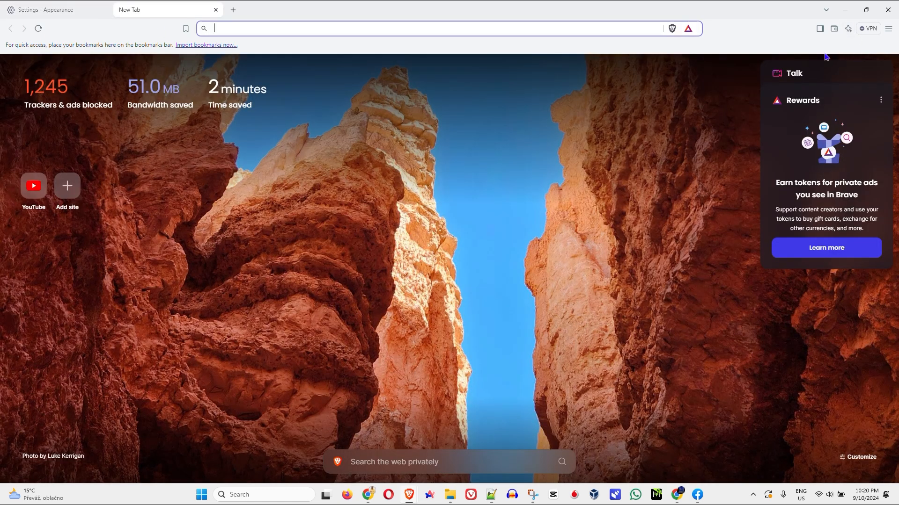
left_click(848, 28)
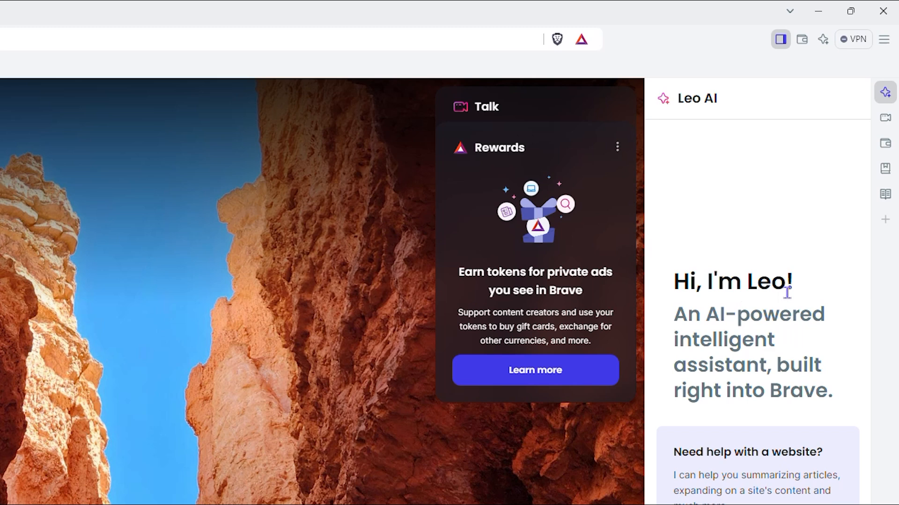
mouse_move(700, 380)
type("T")
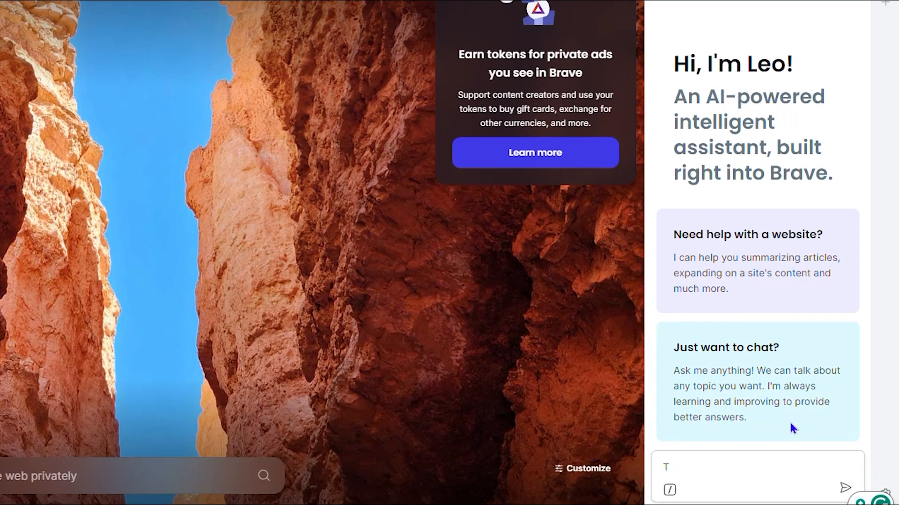
Ask Leo 'Tell more about Leo AI' and accept the usage disclaimer
type("ell")
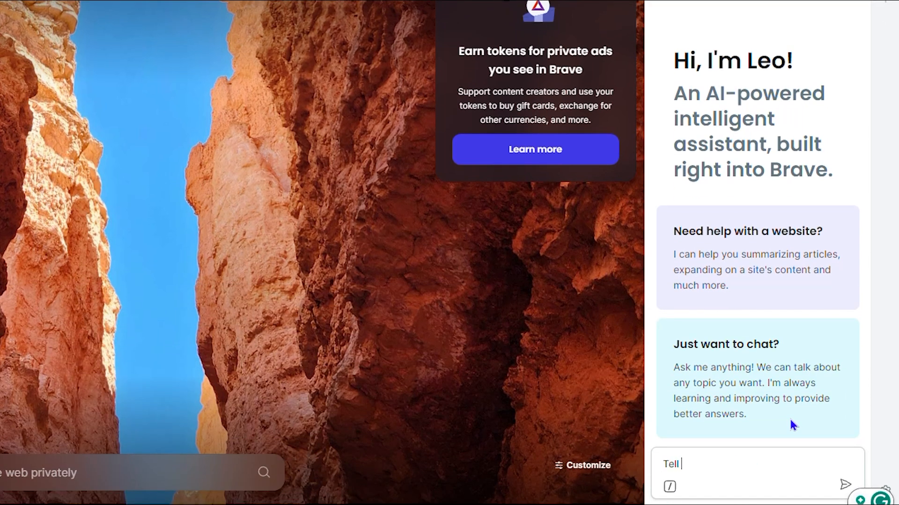
type("more about L")
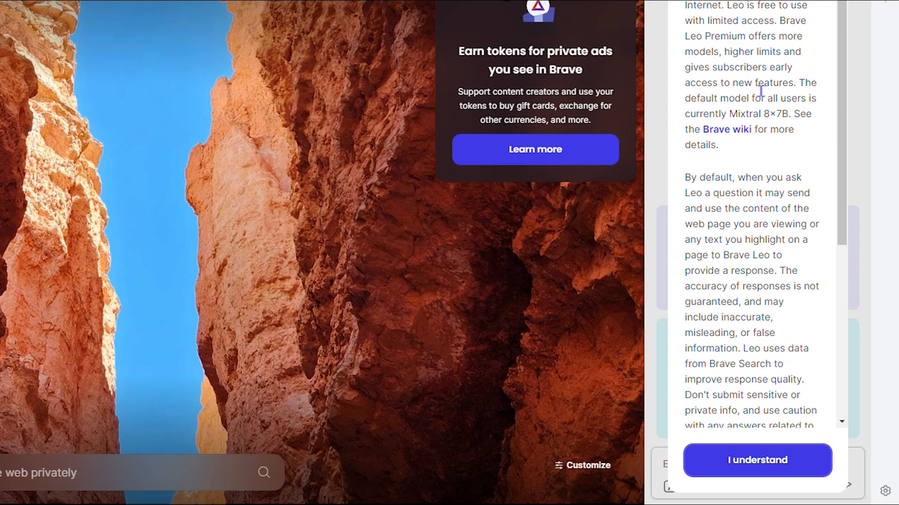
left_click(756, 460)
type("where")
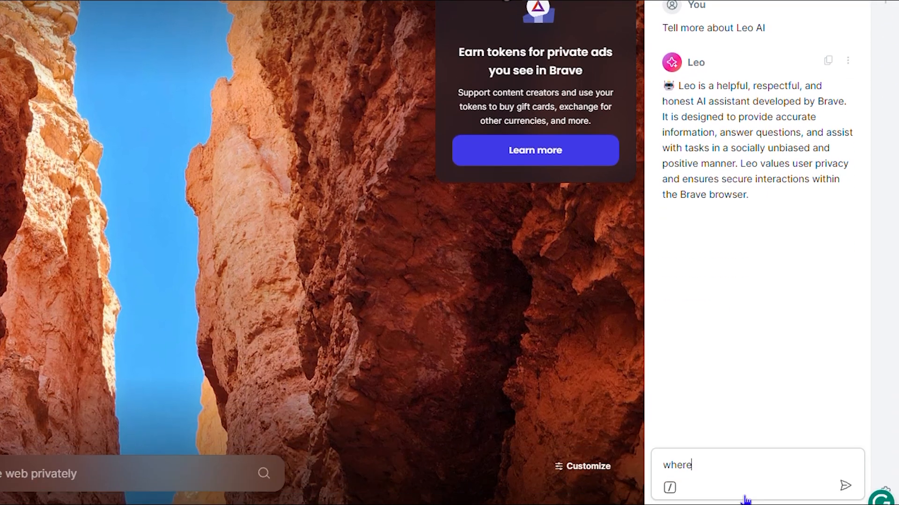
Send Leo the follow-up question 'where is czech republic'
type("is czech republic")
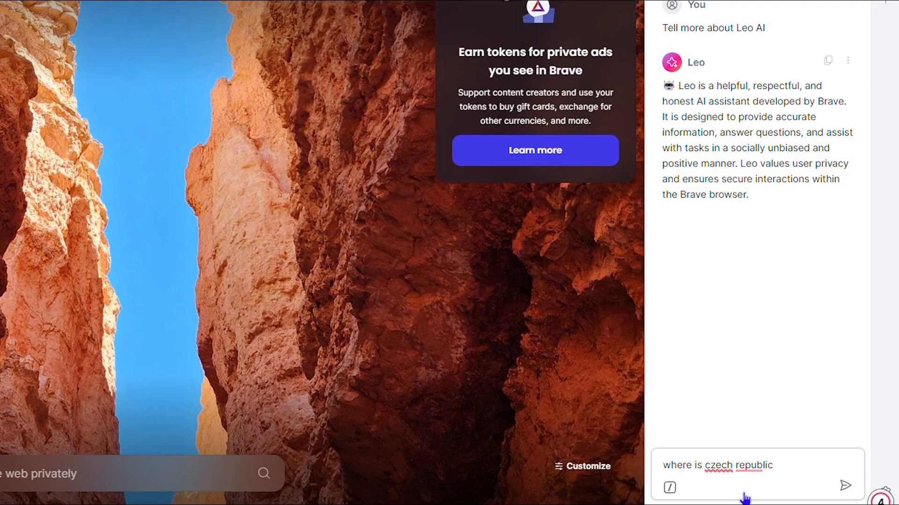
left_click(844, 485)
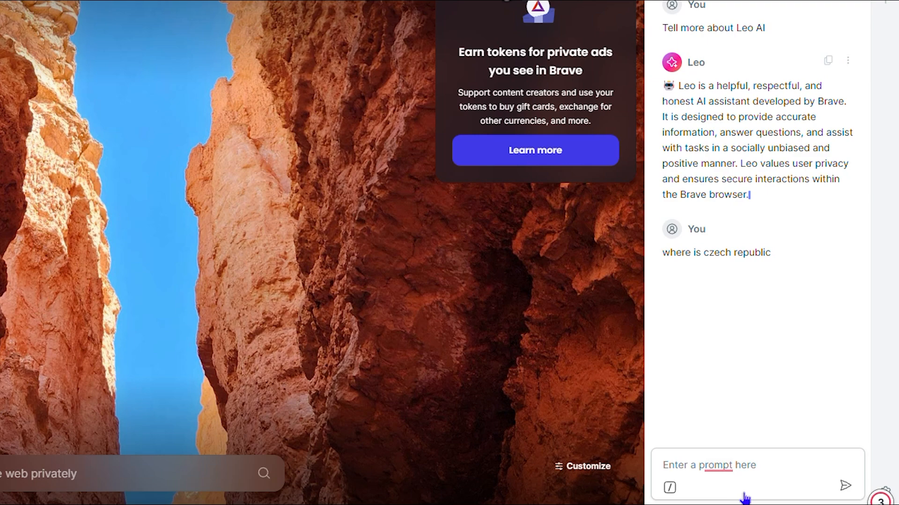
left_click(844, 484)
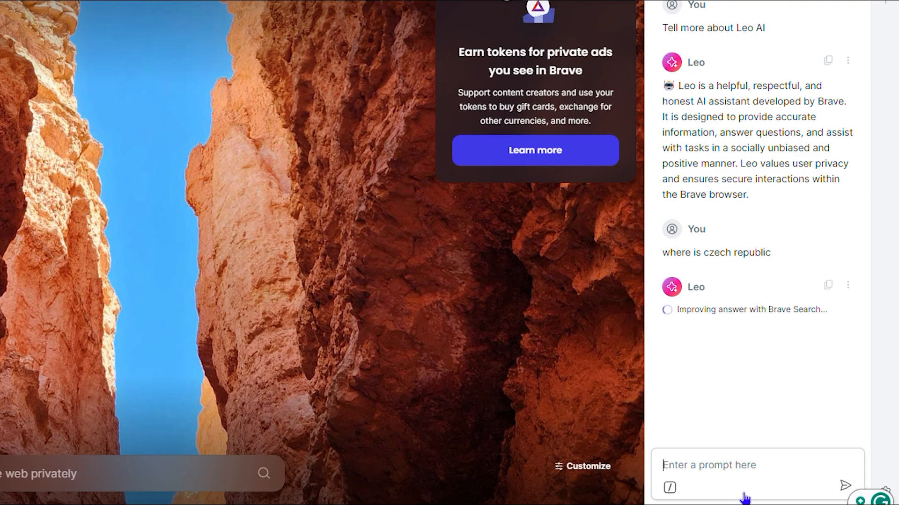